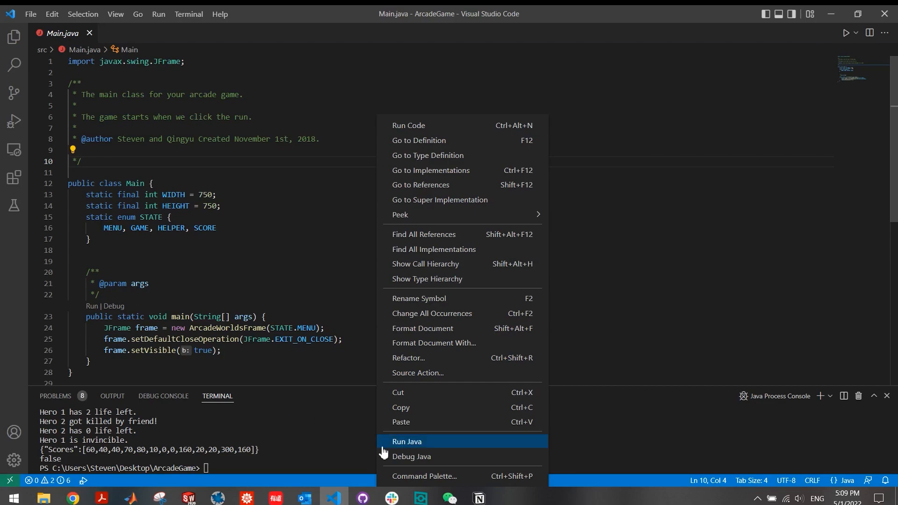
Launch ArcadeWorld via Run Java in Main.java, reaching the main menu's how-to-play list
left_click(407, 442)
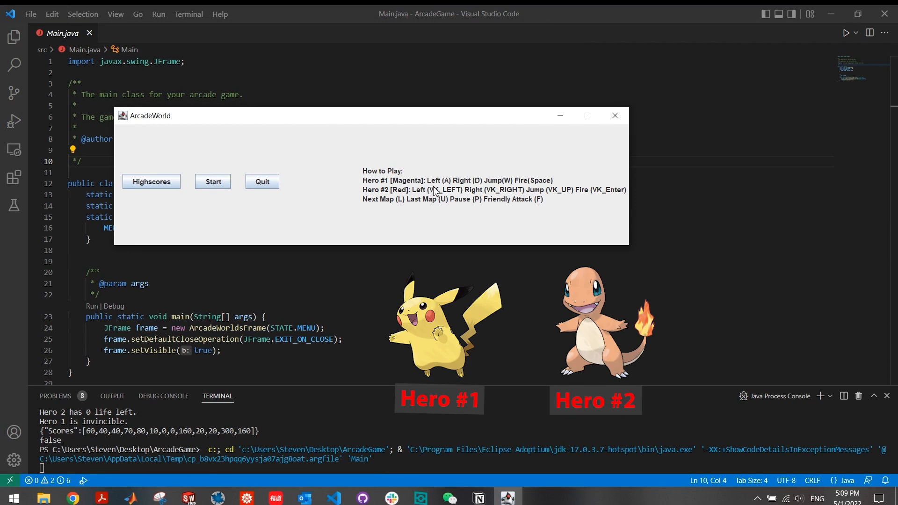
mouse_move(459, 191)
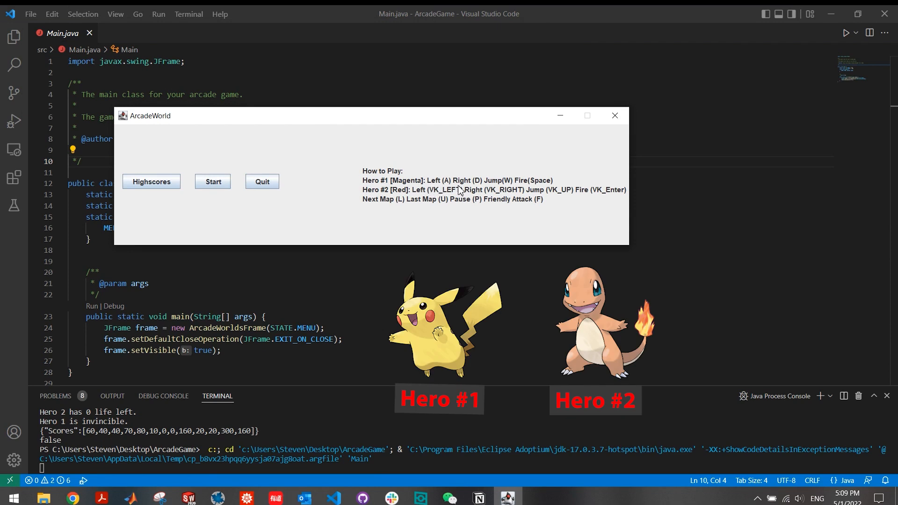
mouse_move(504, 189)
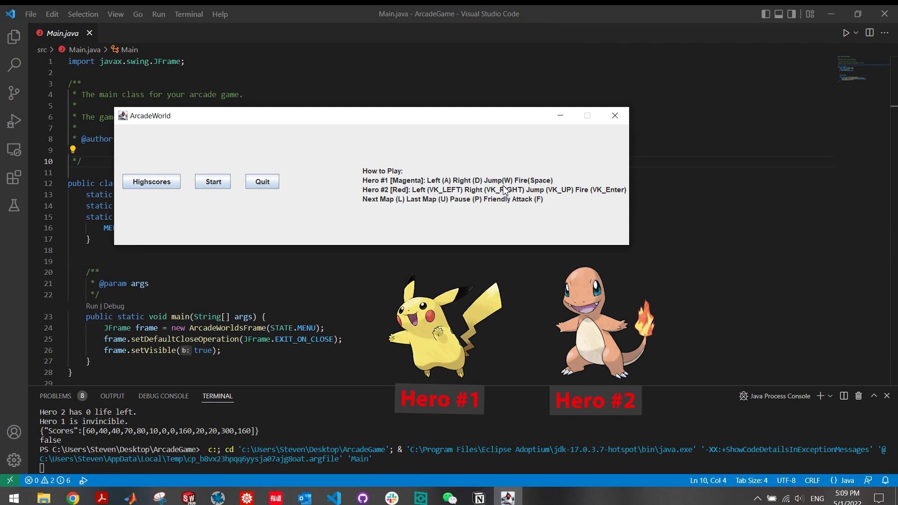
mouse_move(397, 203)
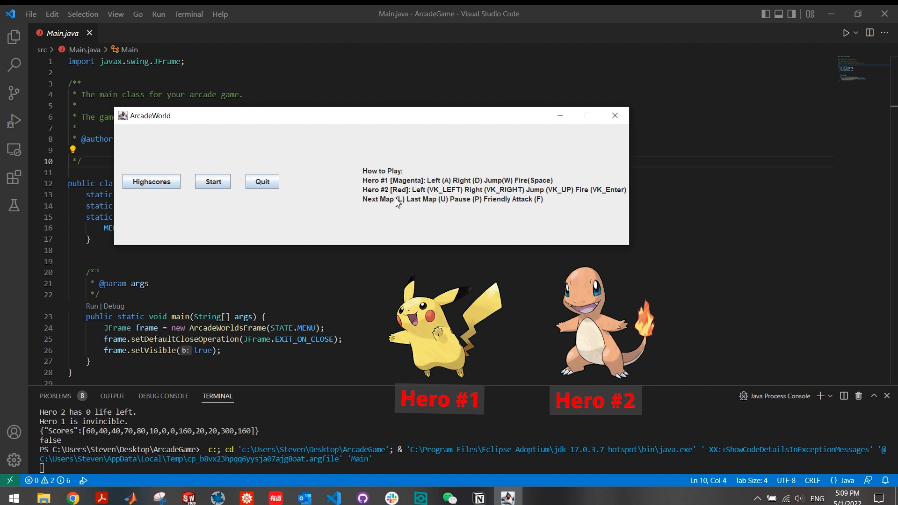
mouse_move(402, 198)
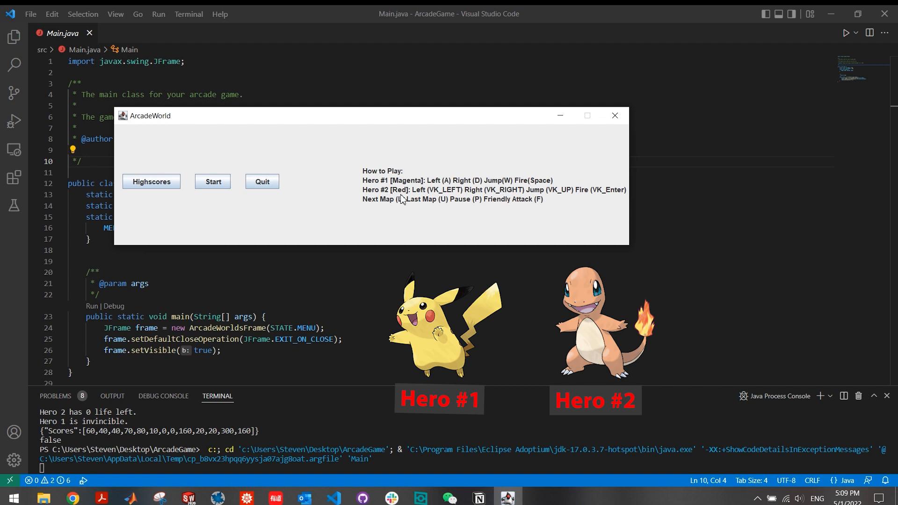
mouse_move(425, 201)
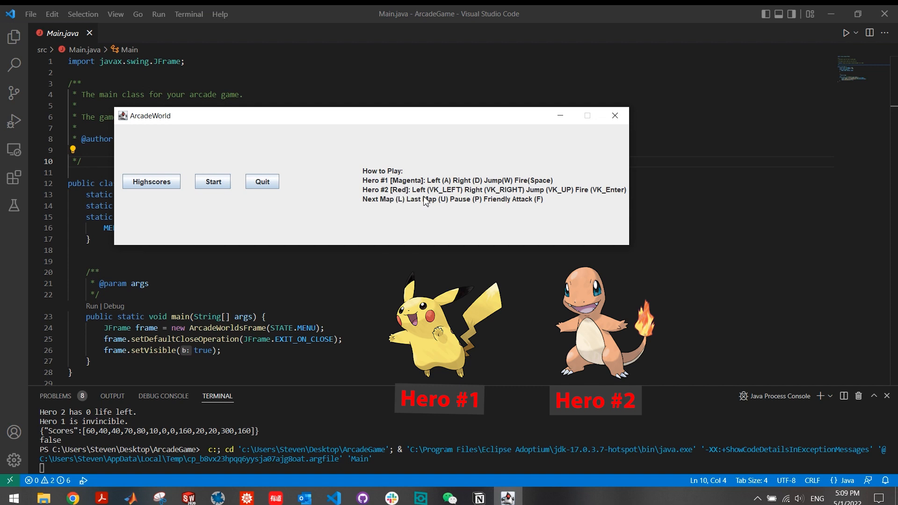
mouse_move(394, 210)
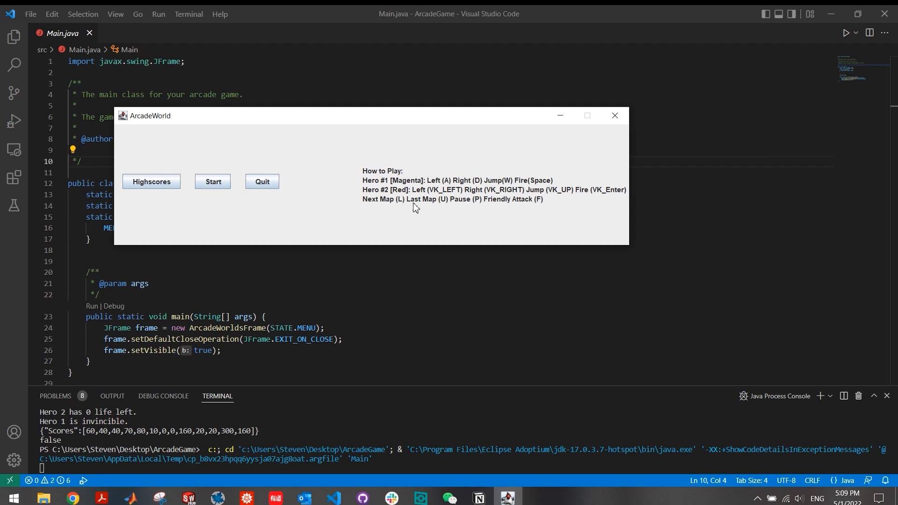
mouse_move(474, 213)
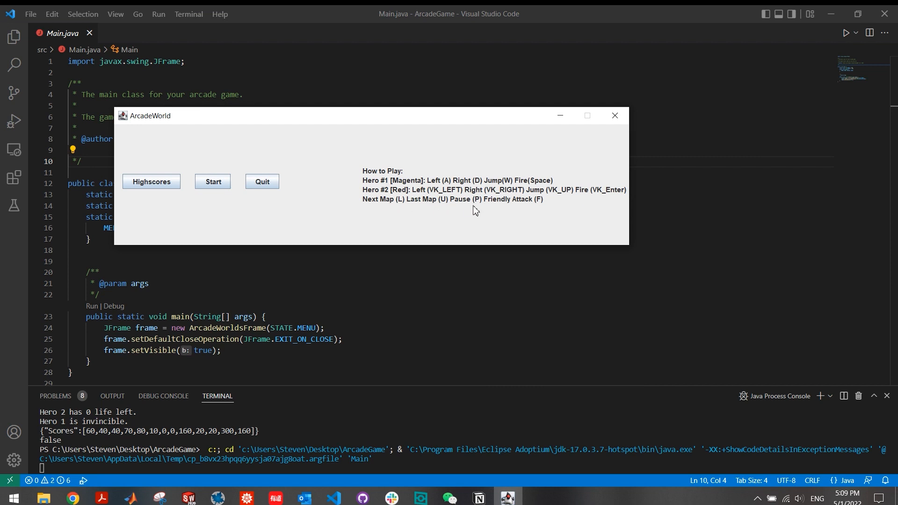
mouse_move(517, 210)
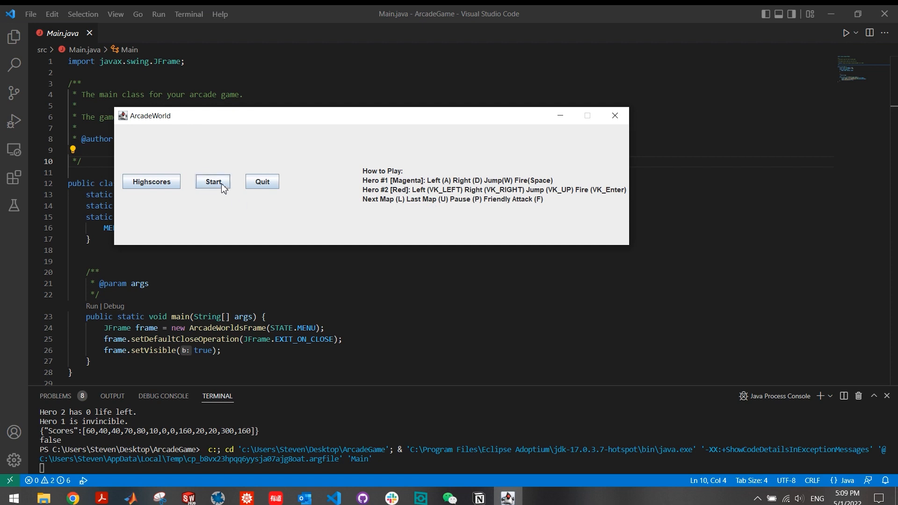
left_click(213, 182)
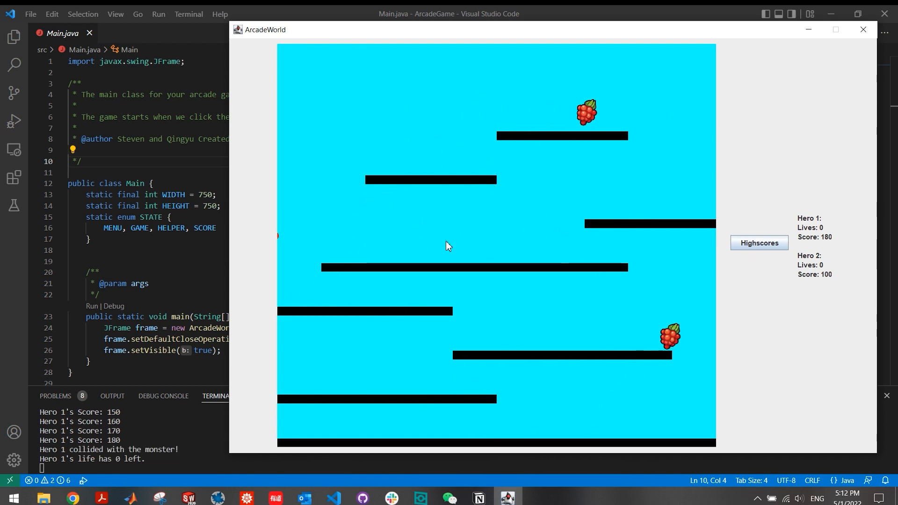
mouse_move(657, 273)
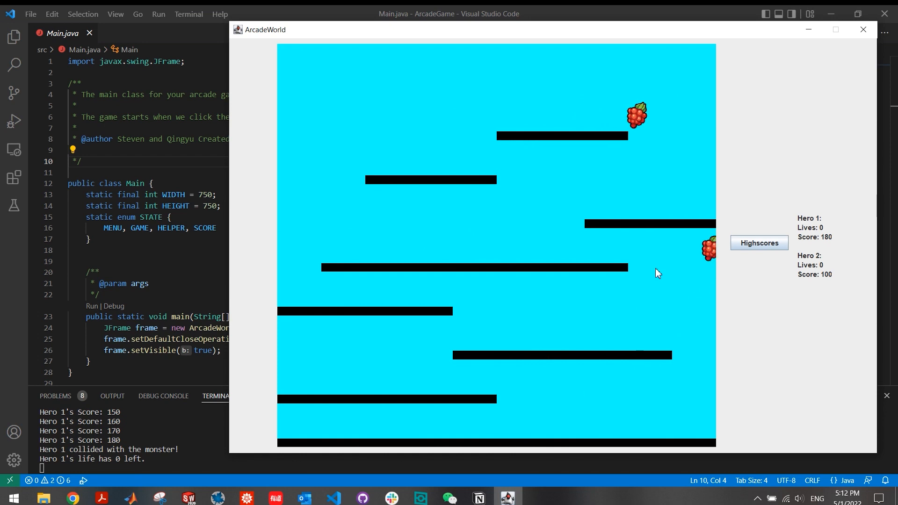
Show the Highscores list after the round ends with Hero 1 at 180 and Hero 2 at 100
left_click(759, 243)
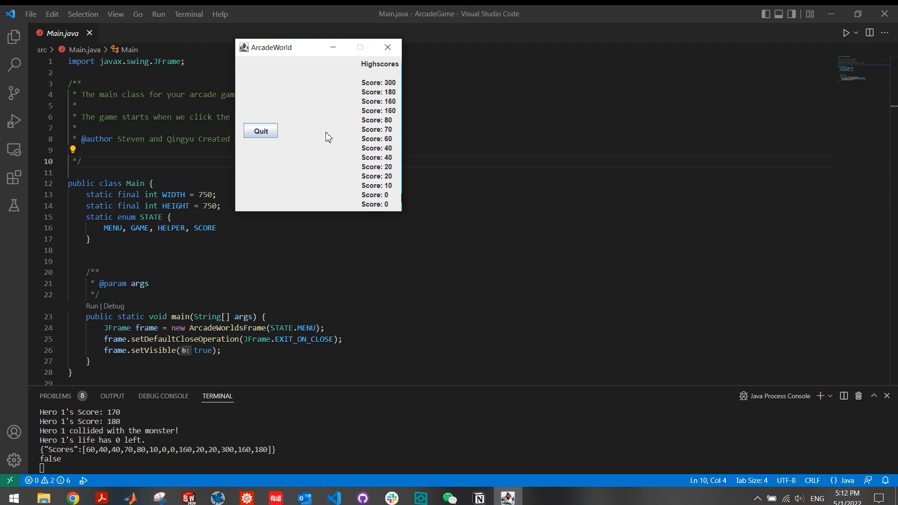
Quit ArcadeWorld from the Highscores screen topped by a score of 300
left_click(260, 130)
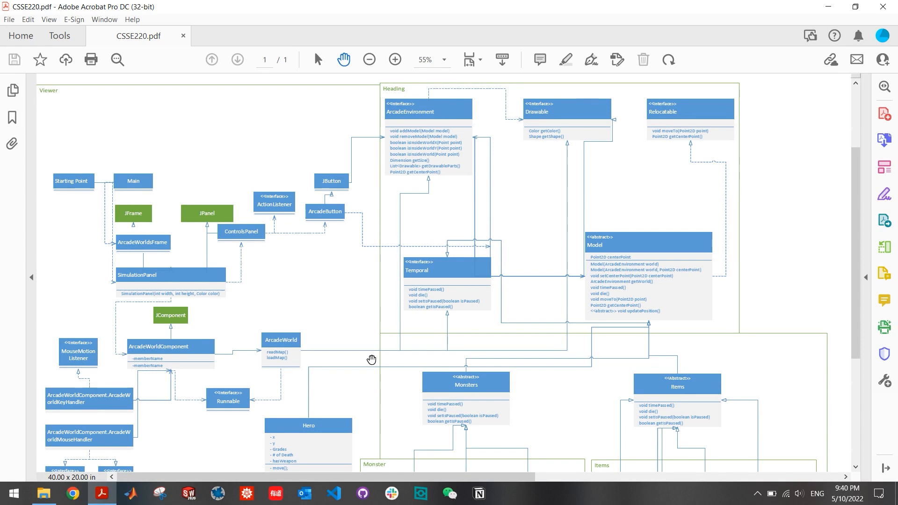
mouse_move(142, 223)
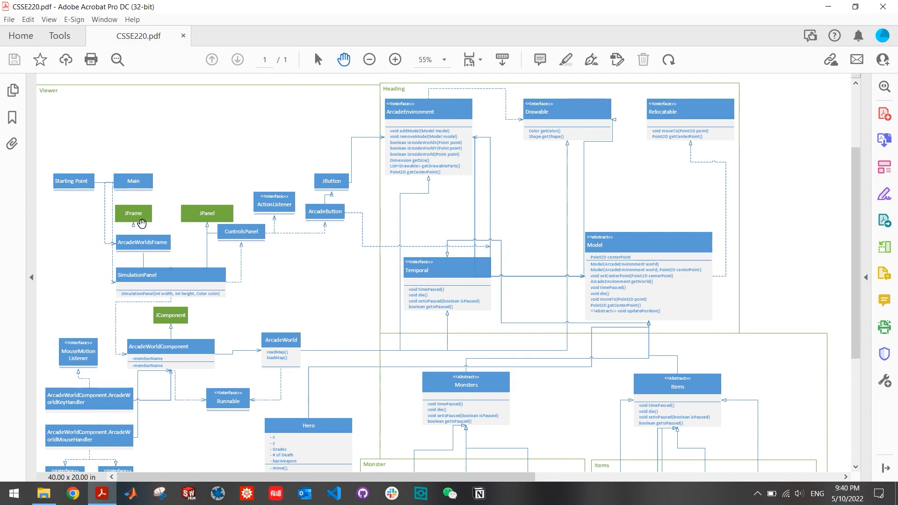
Scroll the CSSE220.pdf class diagram down to the Monster and Items class groups
scroll("down", 3)
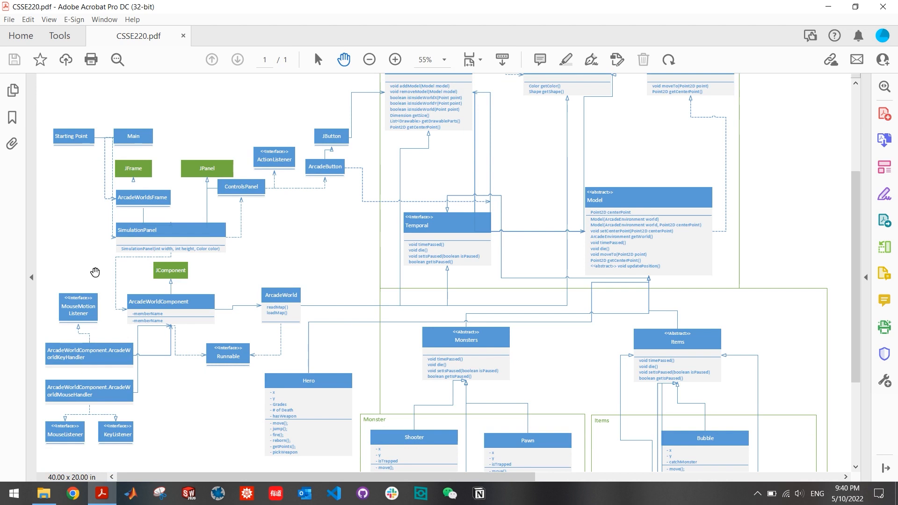
mouse_move(160, 279)
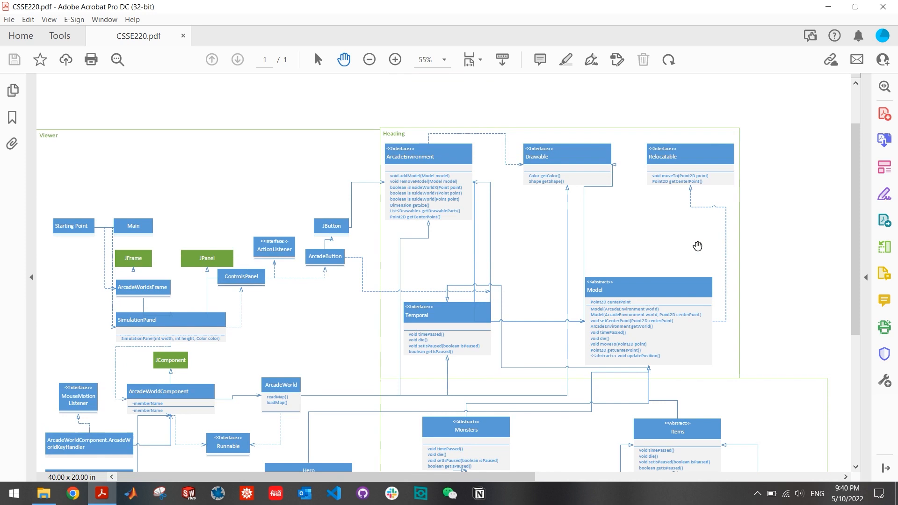
mouse_move(591, 152)
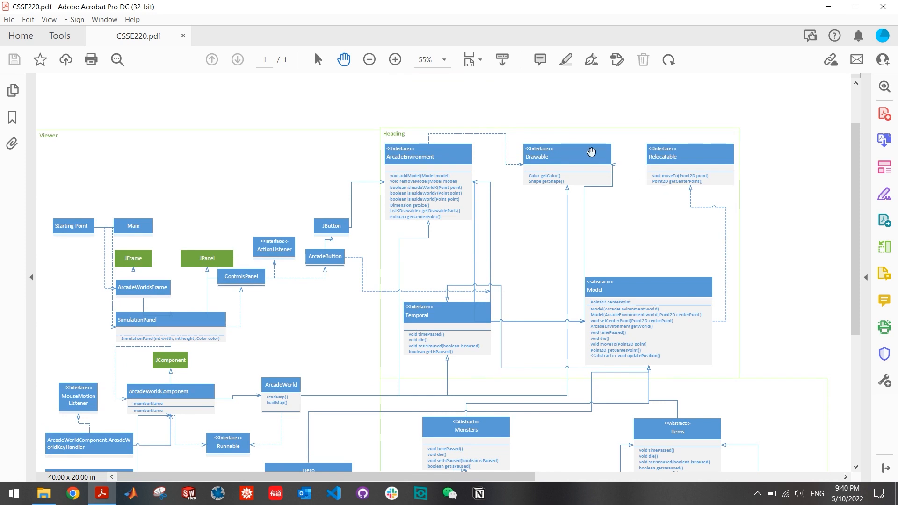
mouse_move(593, 260)
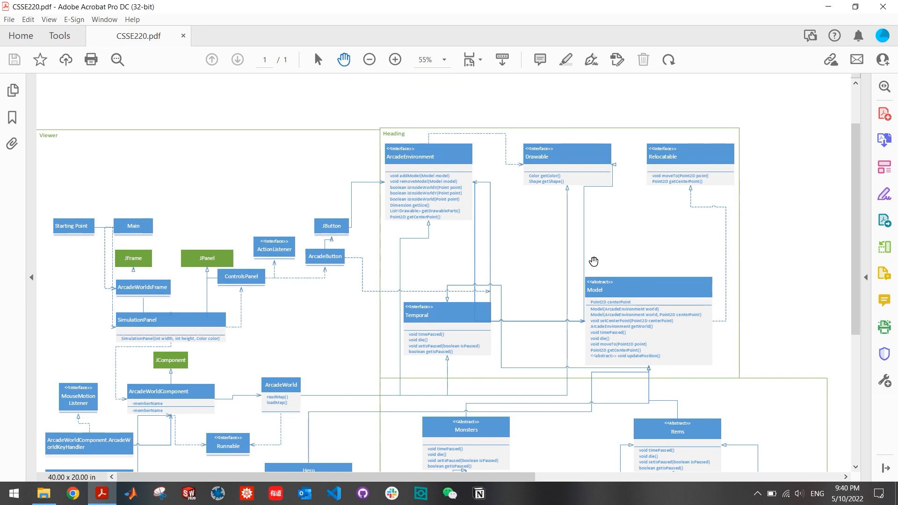
scroll("down", 3)
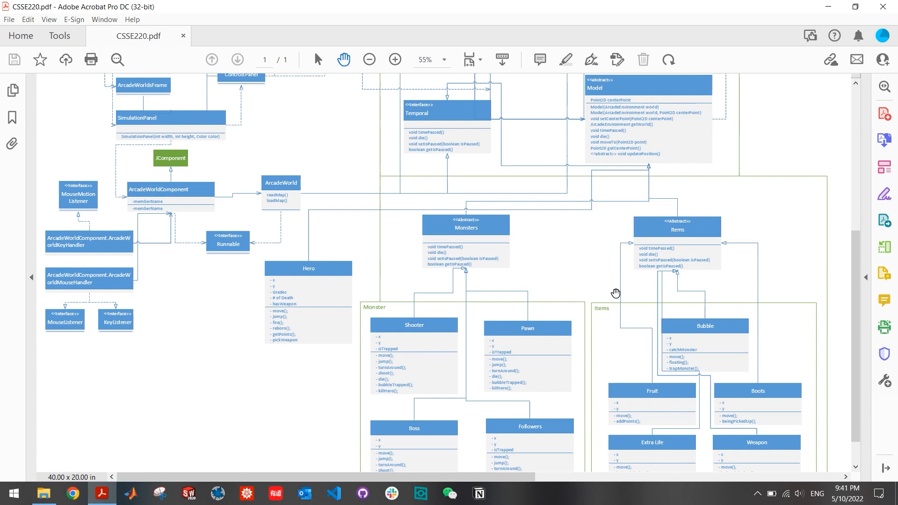
scroll("down", 3)
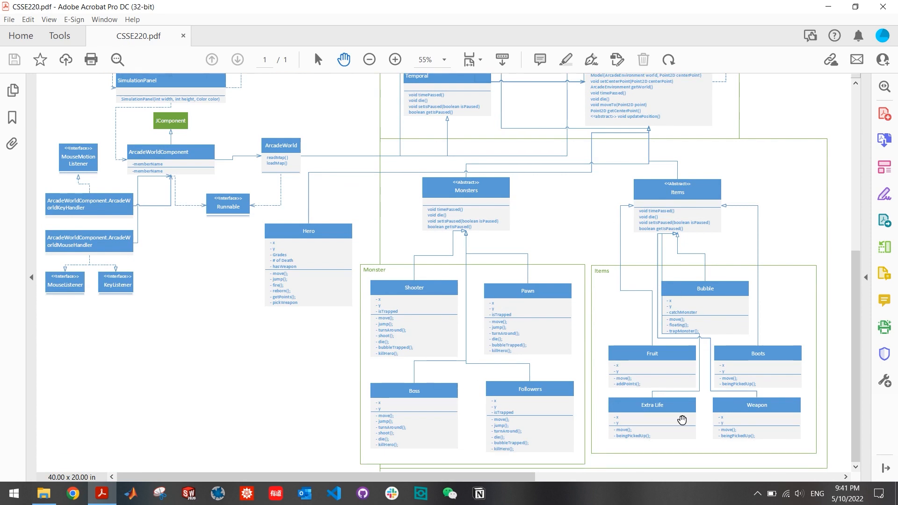
mouse_move(688, 425)
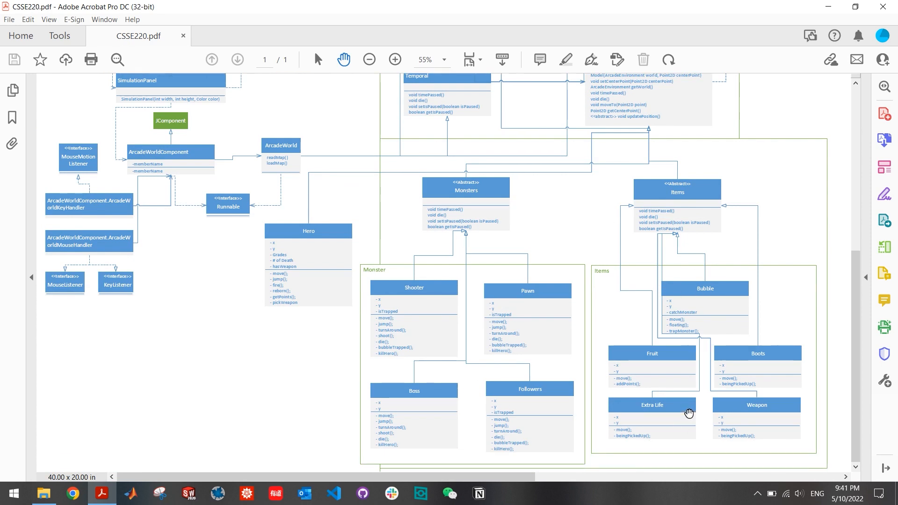
mouse_move(469, 390)
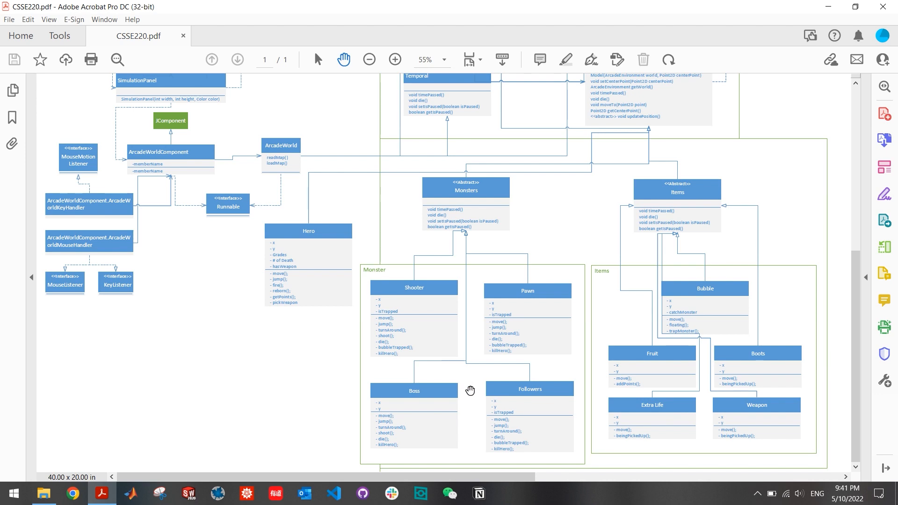